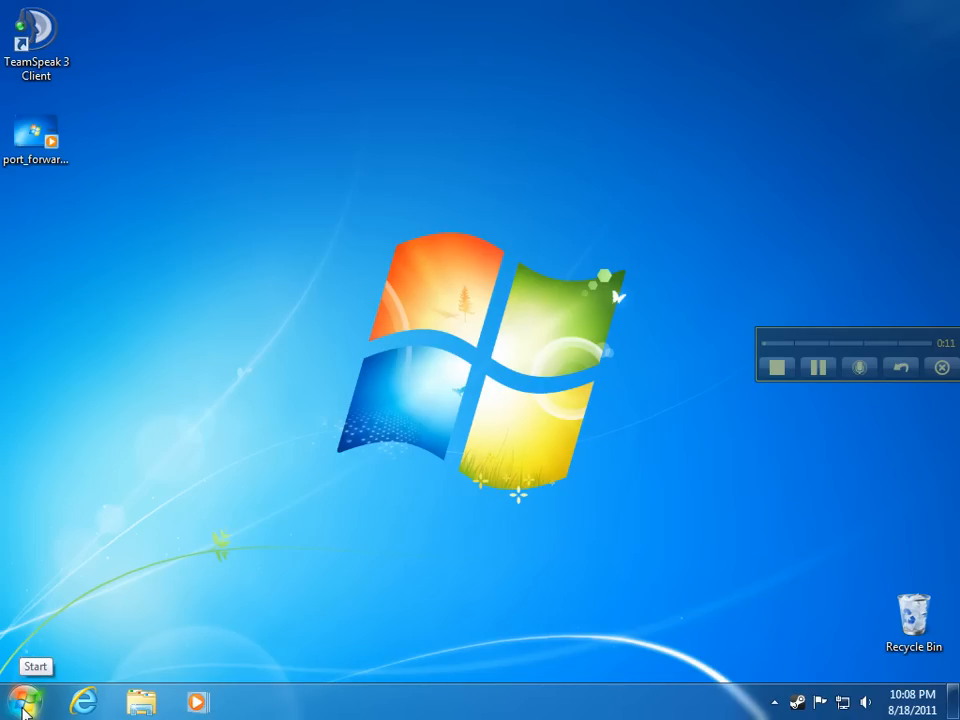
Open Internet Explorer and log in to the Linksys router admin at 10.0.0.1.
click(83, 702)
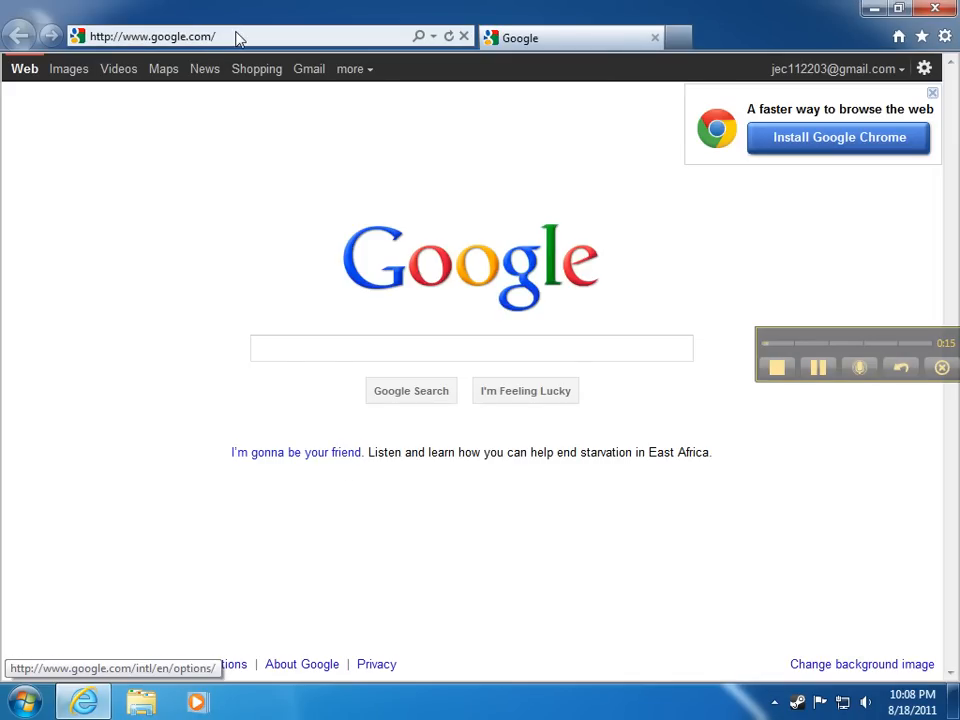
text(10.0.0.1/)
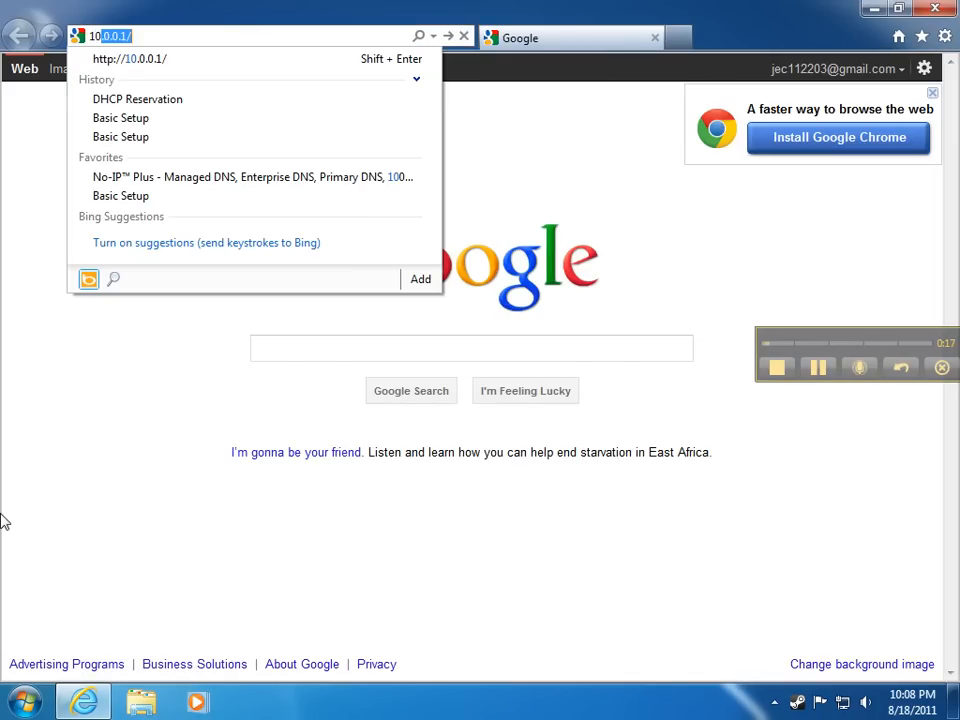
text(10.0.0.1/)
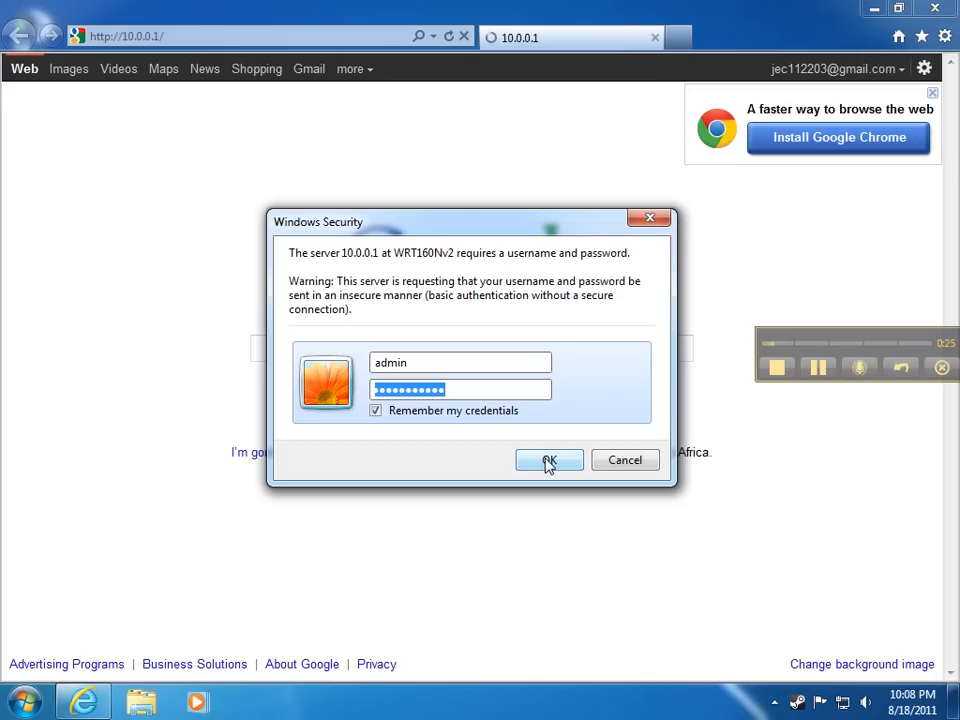
click(549, 460)
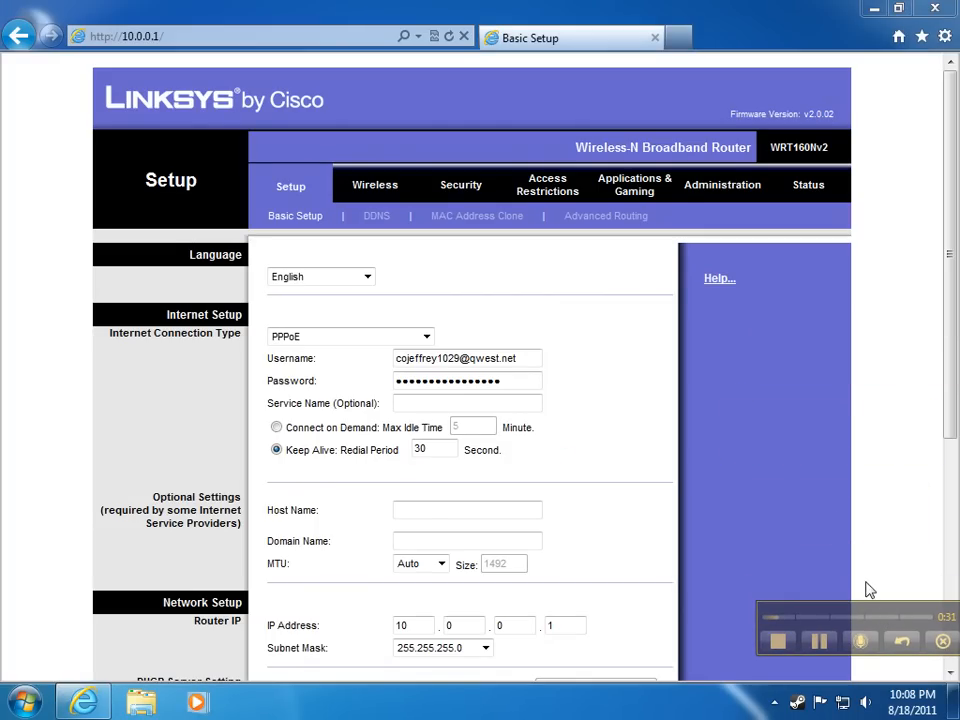
Under Applications & Gaming, clear the third row's 'siez' name, 3389 ports and 10.0.0.15 address.
click(634, 185)
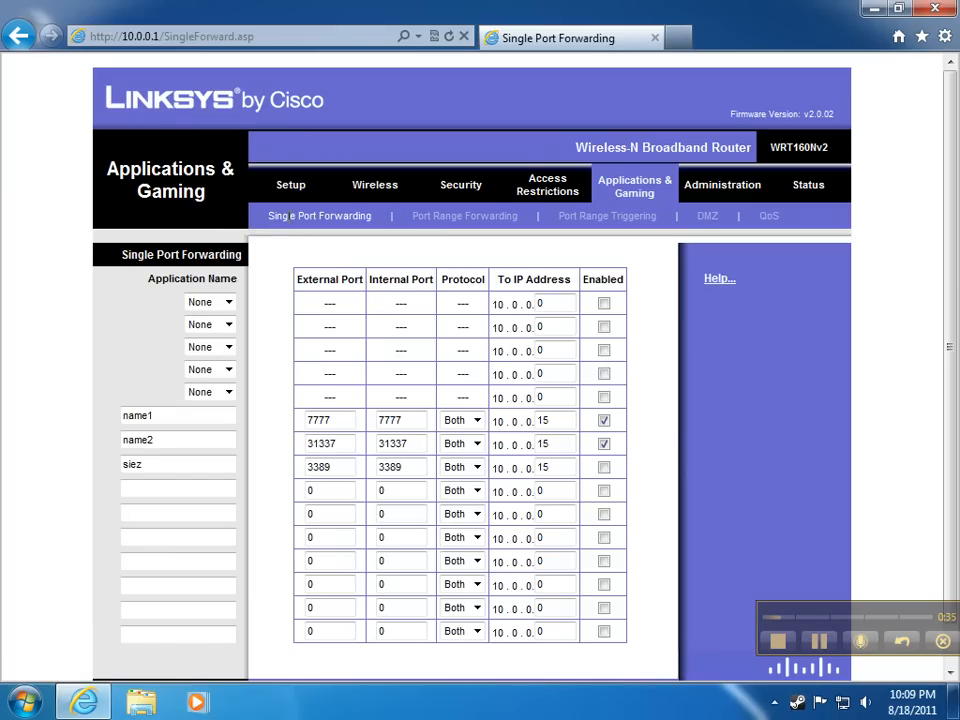
click(178, 464)
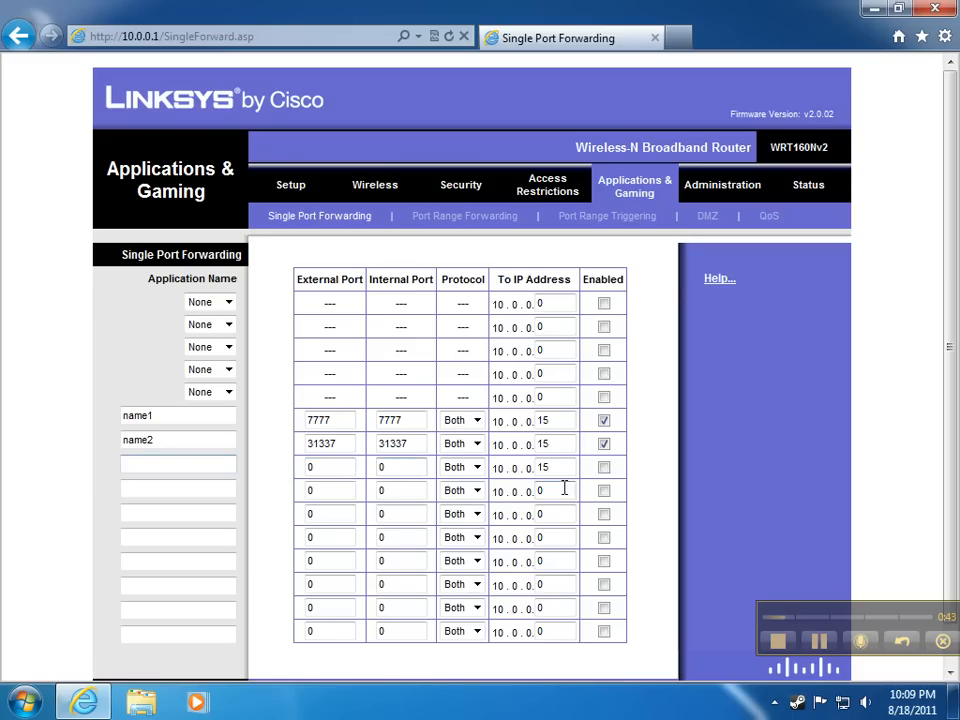
double_click(543, 467)
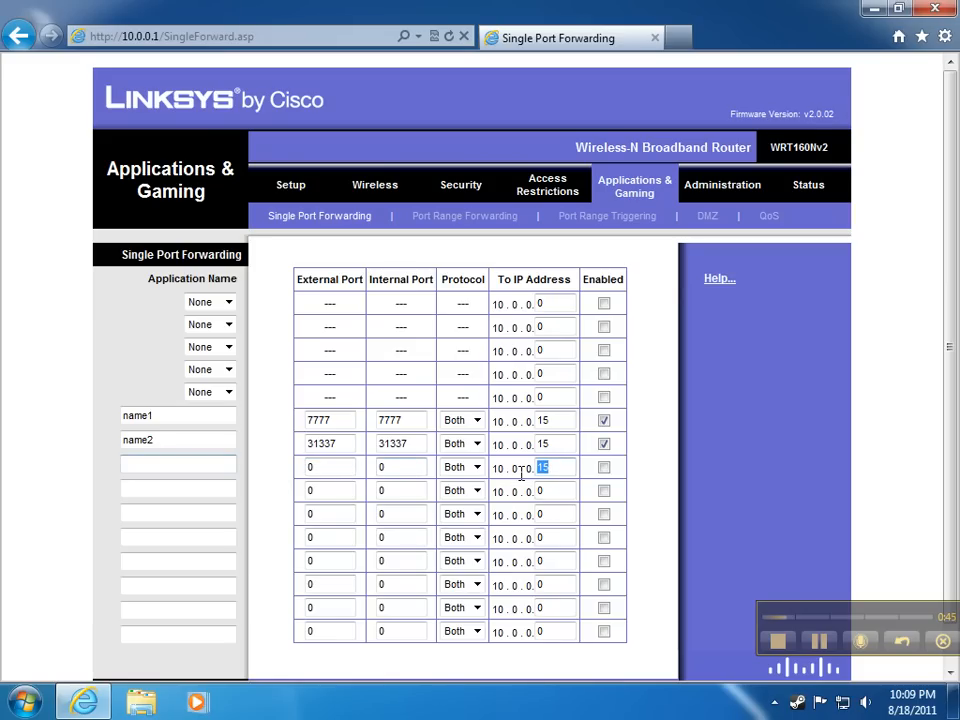
click(178, 415)
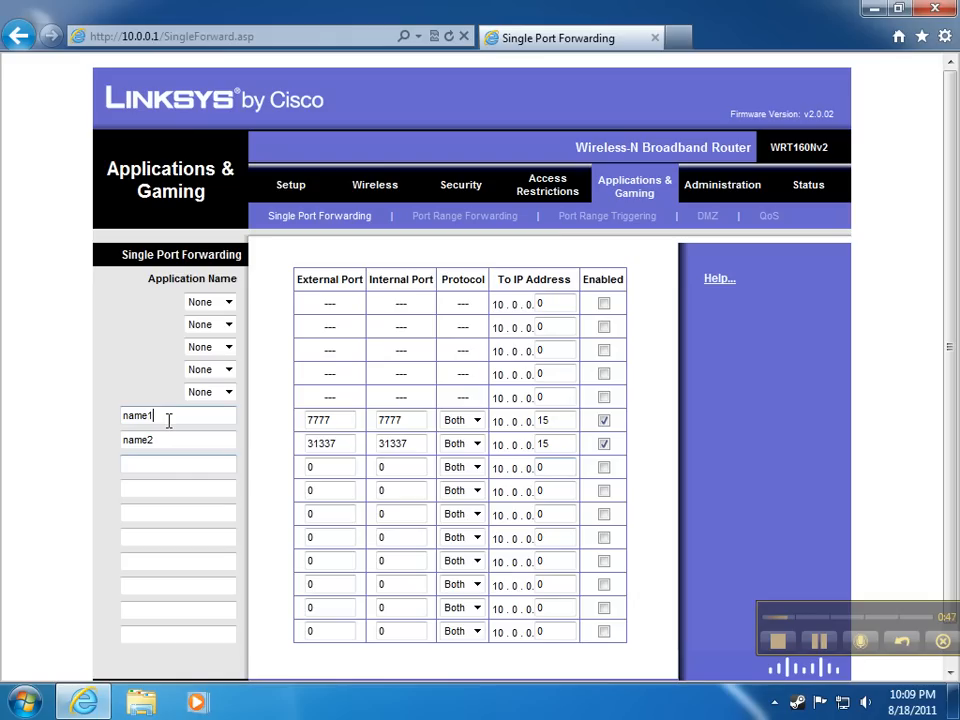
click(178, 440)
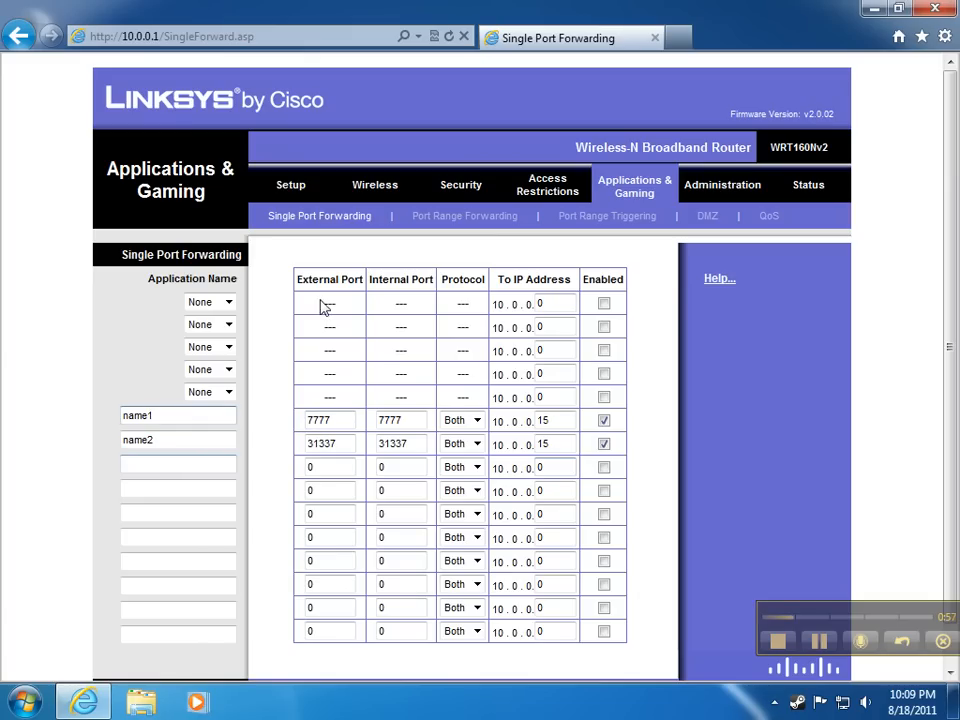
mouse_move(407, 347)
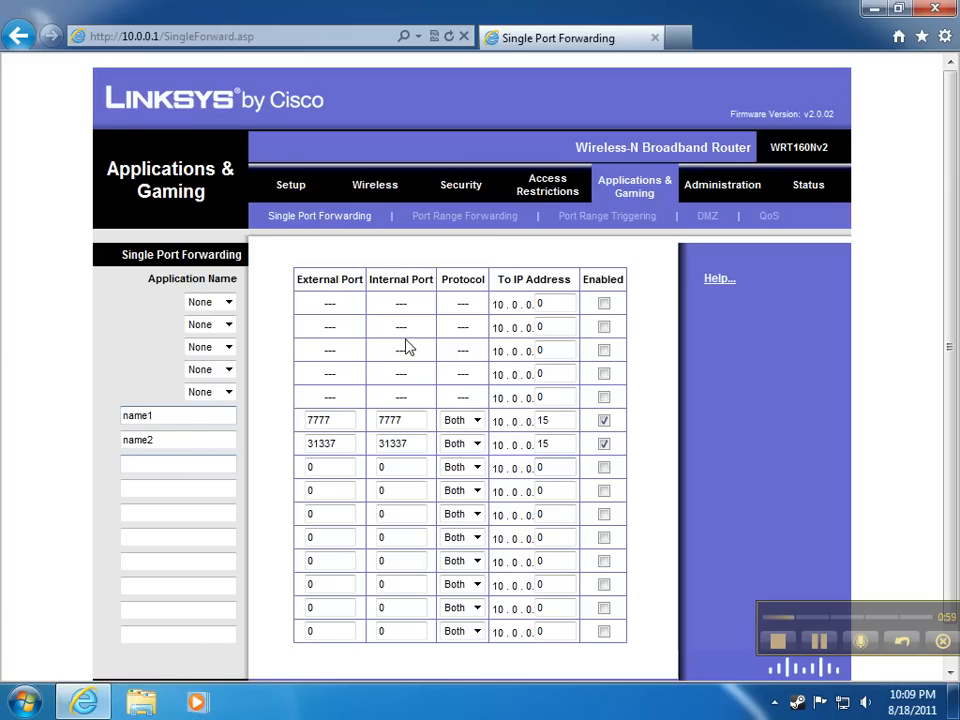
mouse_move(458, 294)
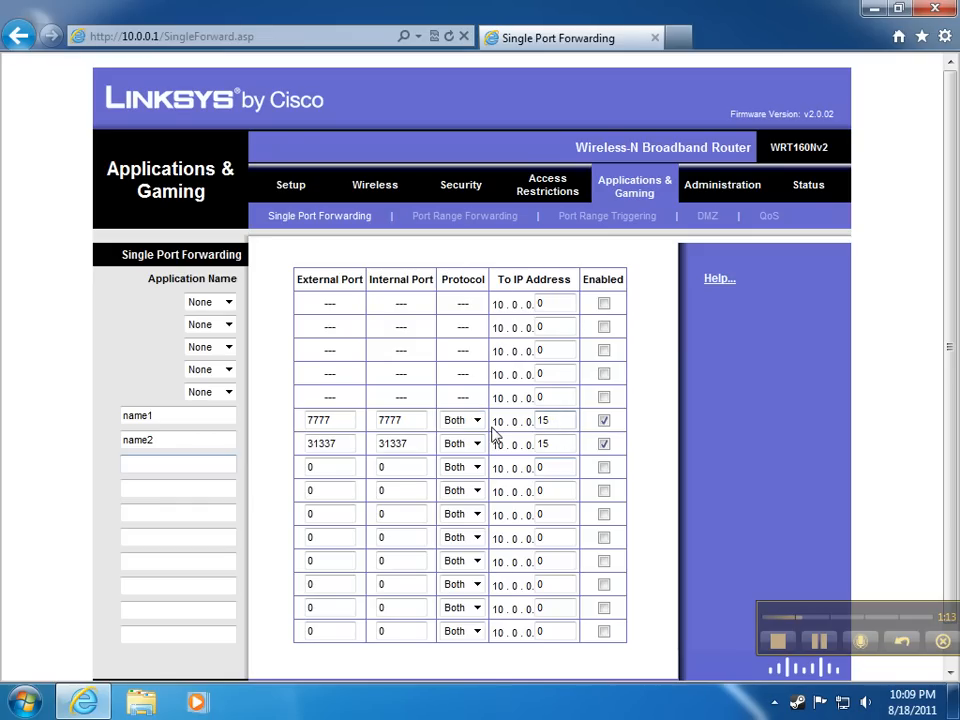
click(545, 420)
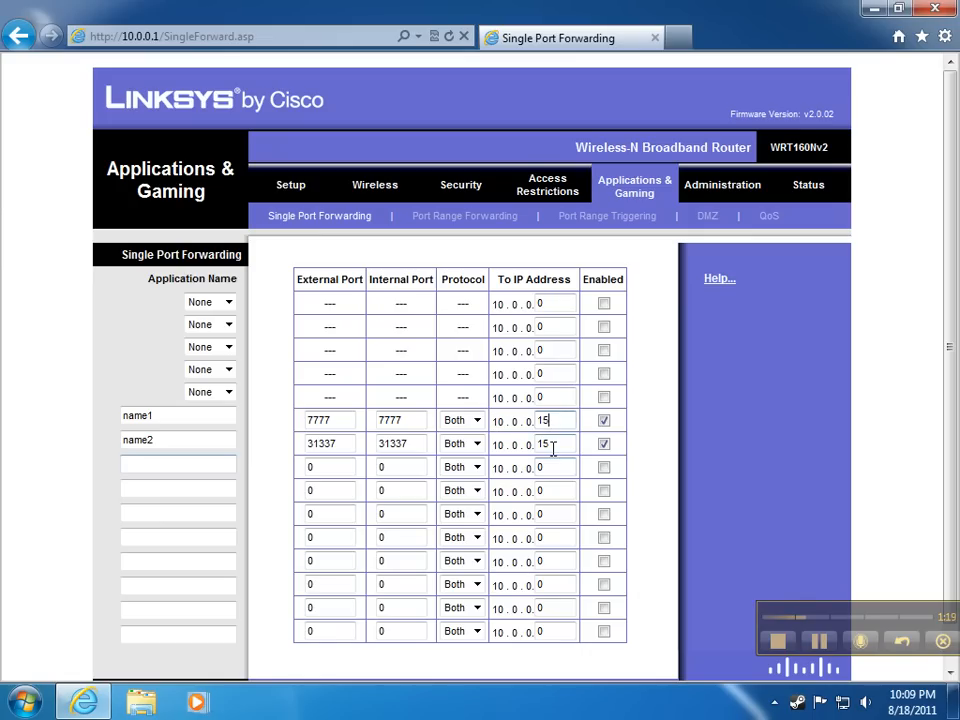
mouse_move(630, 515)
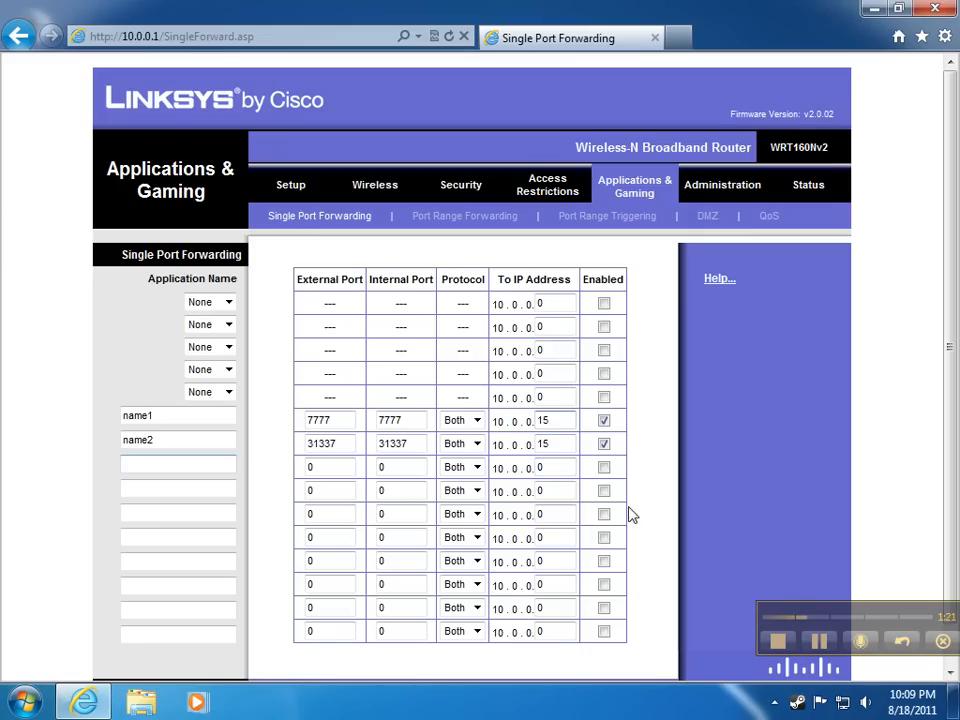
mouse_move(528, 325)
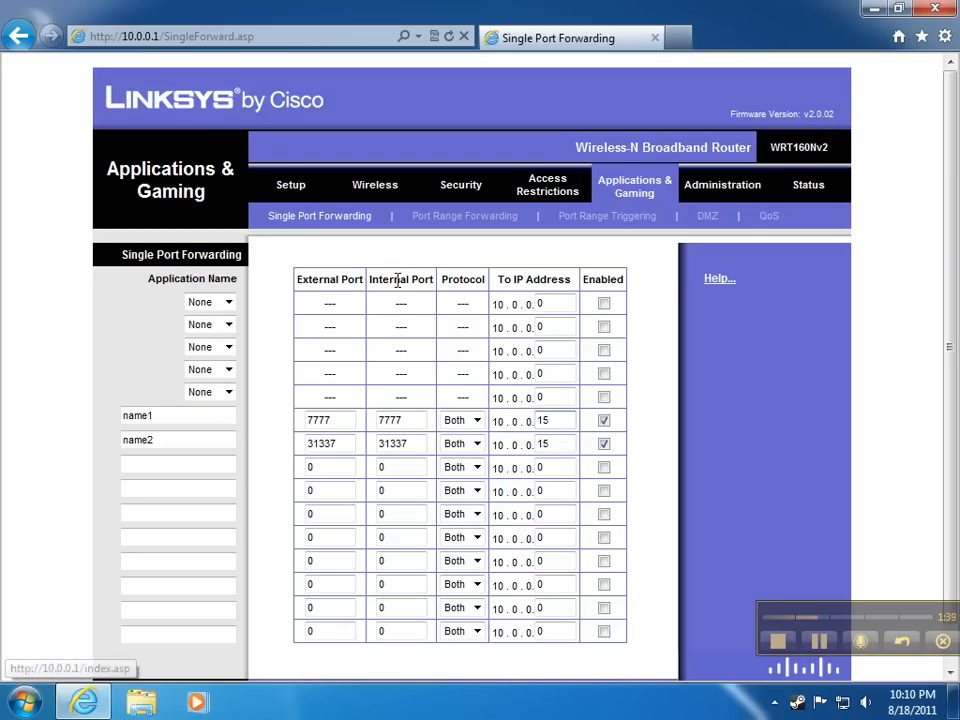
Return to Single Port Forwarding via Basic Setup and adjust one of its entries.
click(290, 184)
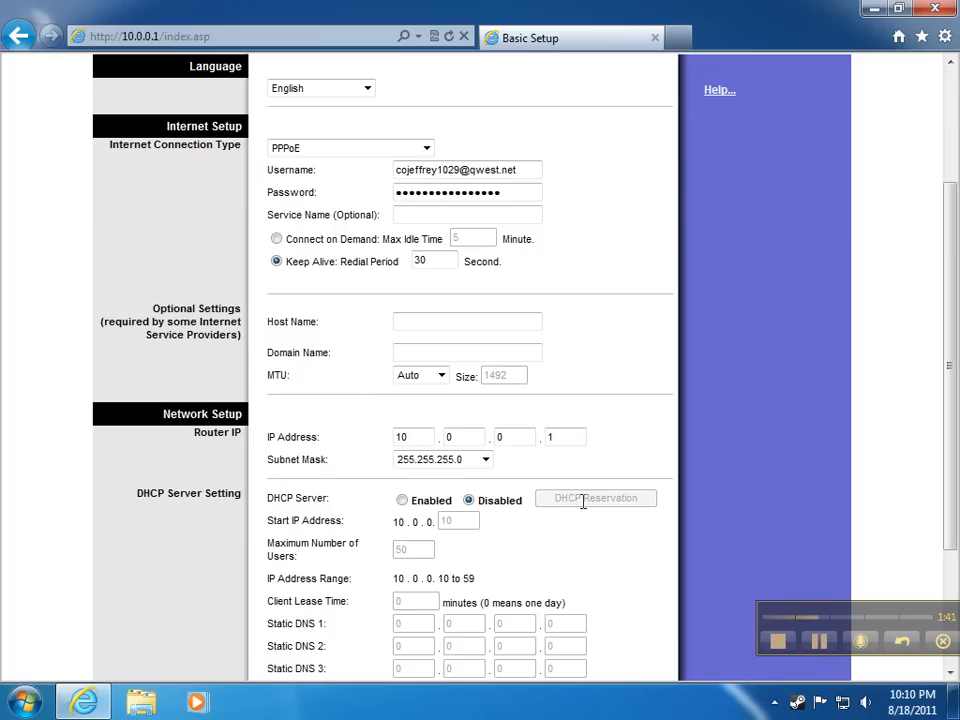
click(634, 187)
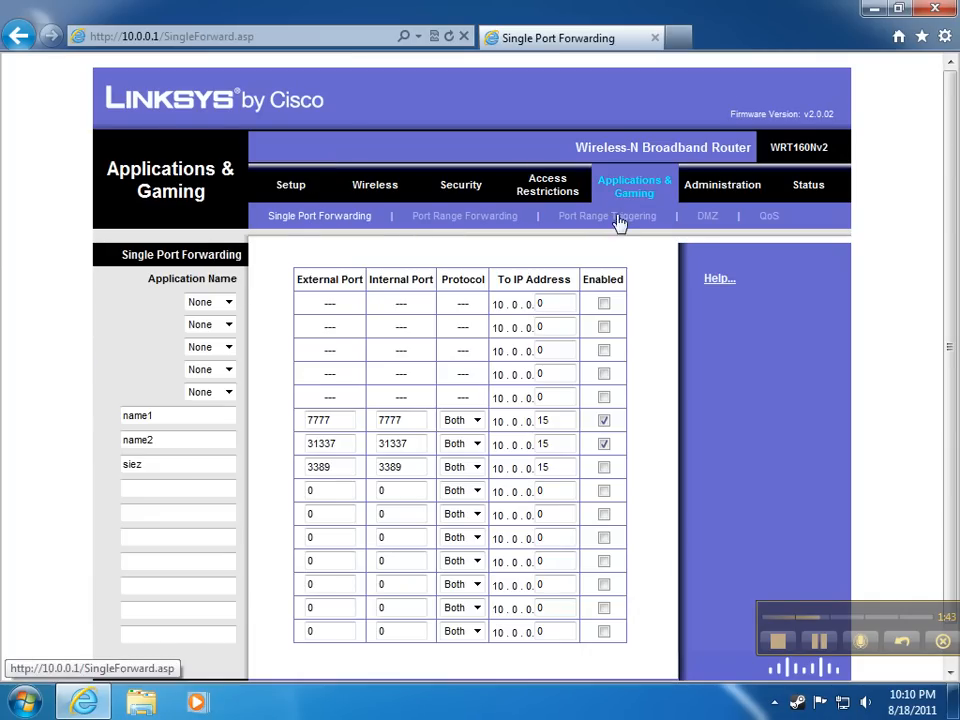
click(603, 420)
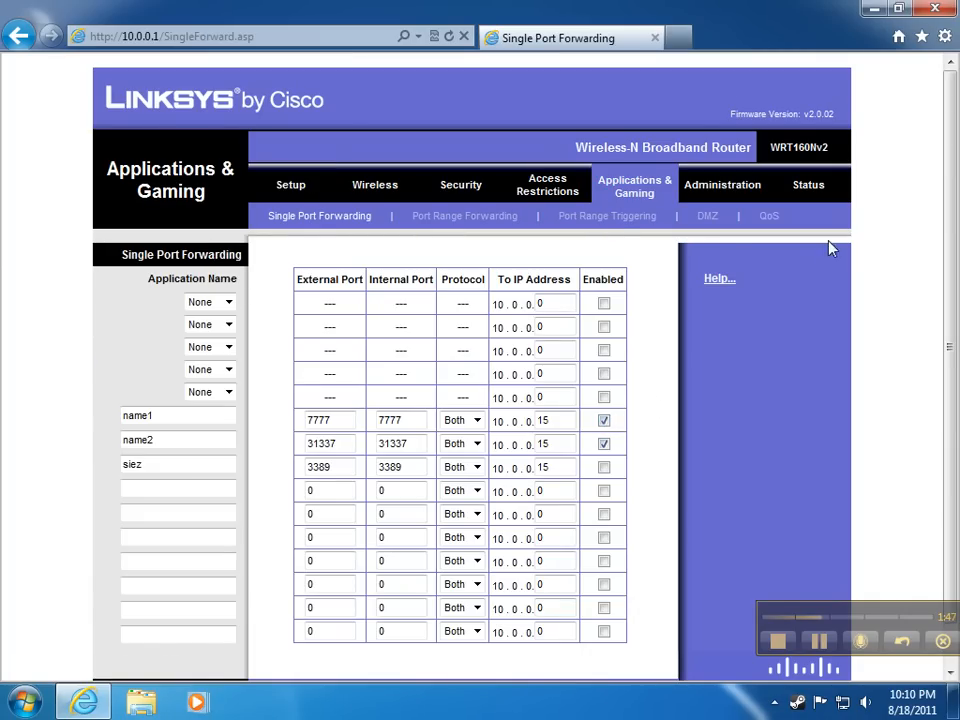
mouse_move(707, 216)
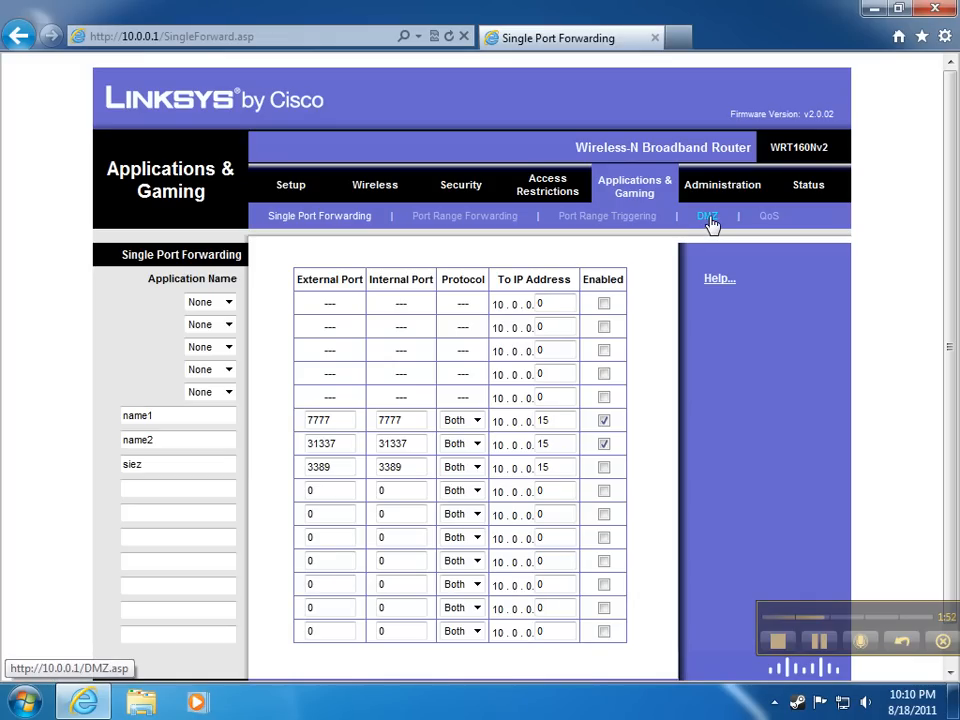
Switch to the DMZ page, enabled for any source IP toward 10.0.0.15.
click(707, 216)
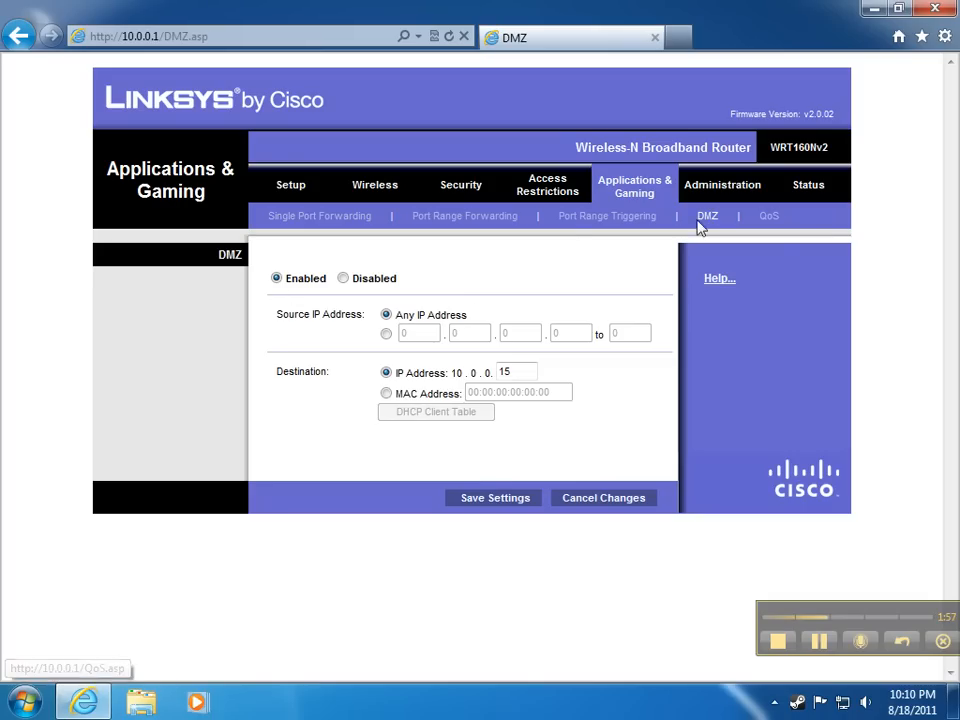
mouse_move(518, 440)
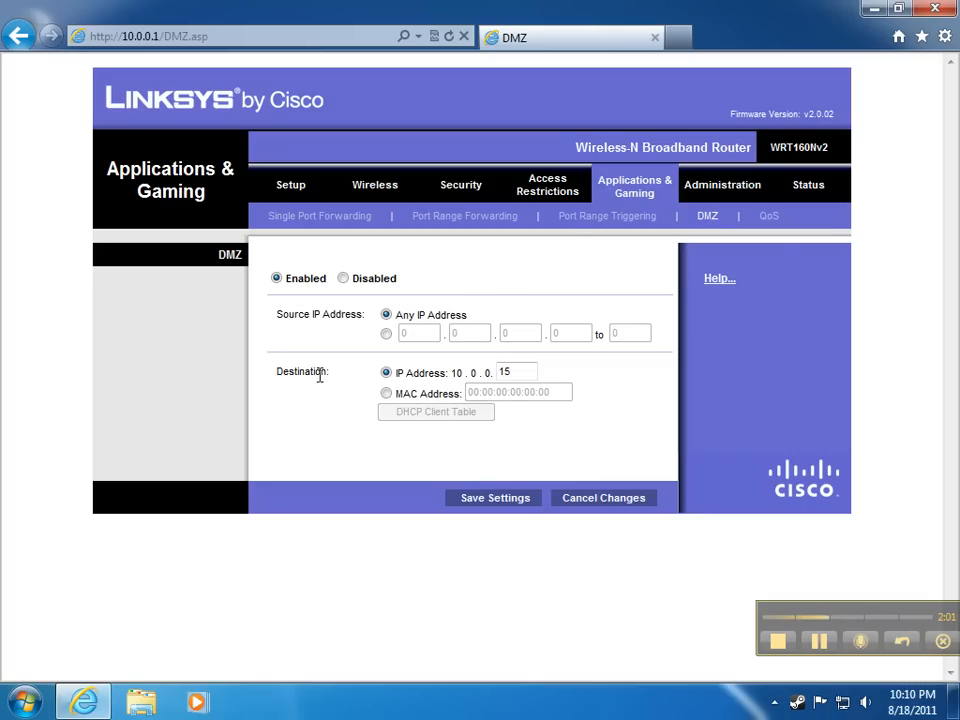
mouse_move(410, 391)
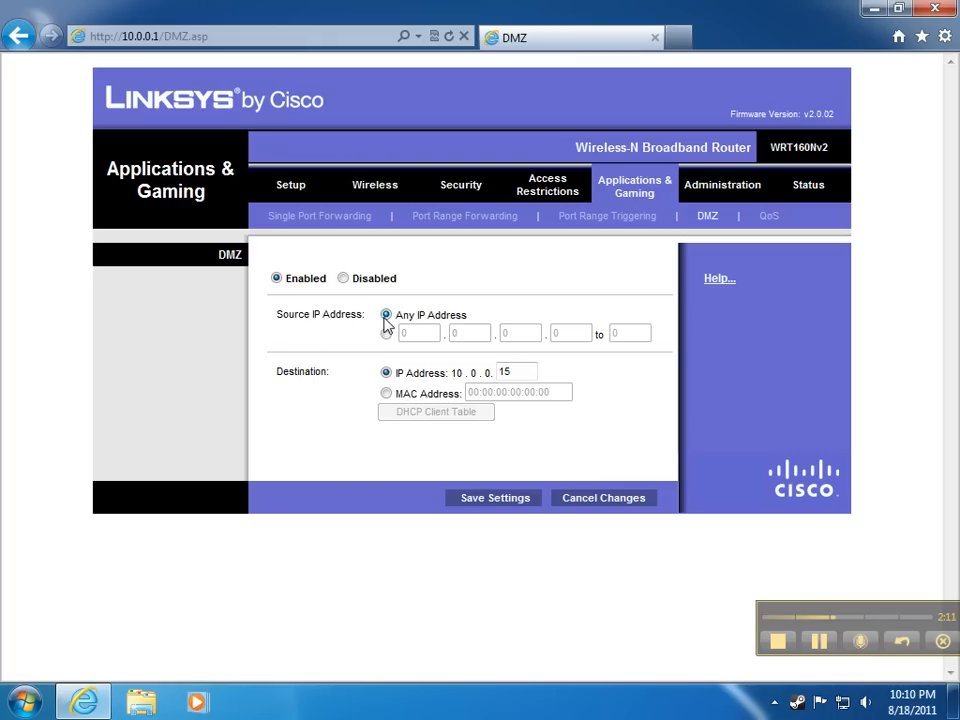
mouse_move(659, 343)
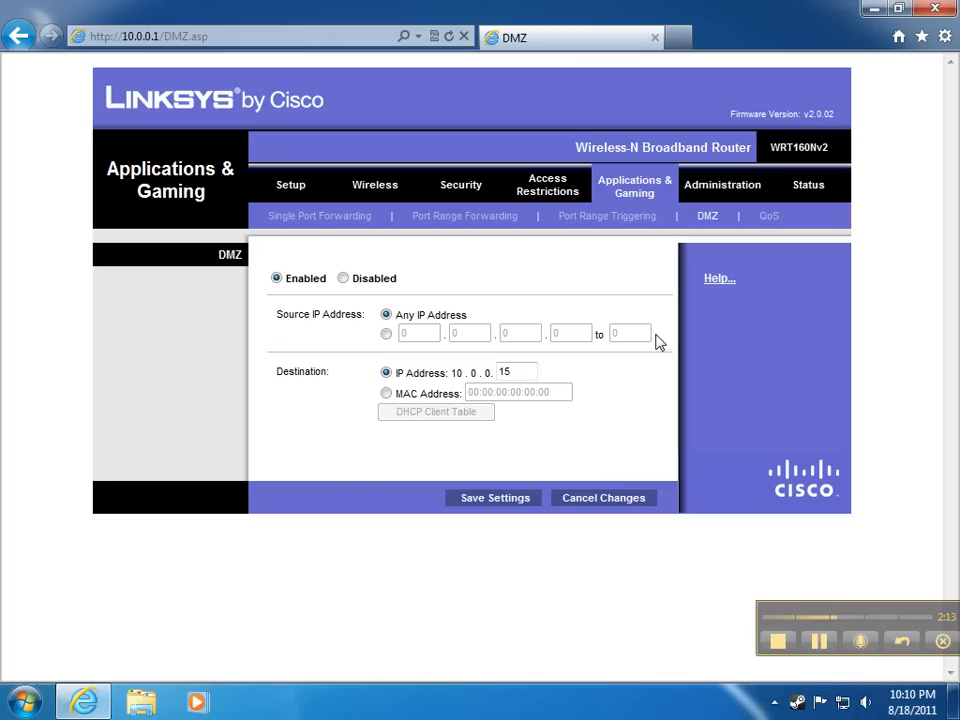
mouse_move(495, 313)
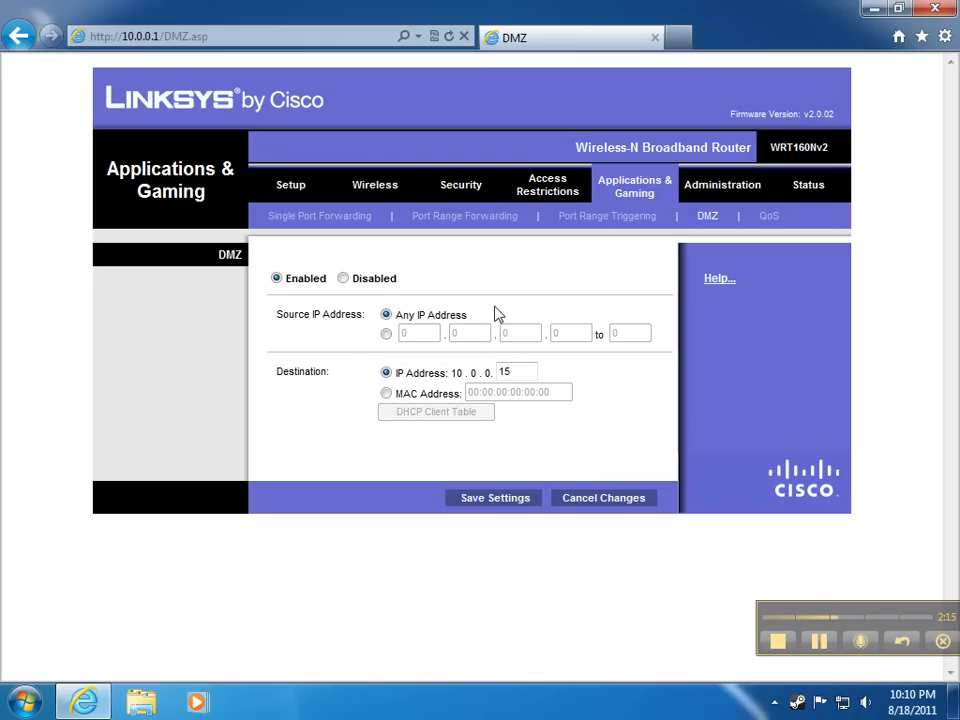
mouse_move(607, 216)
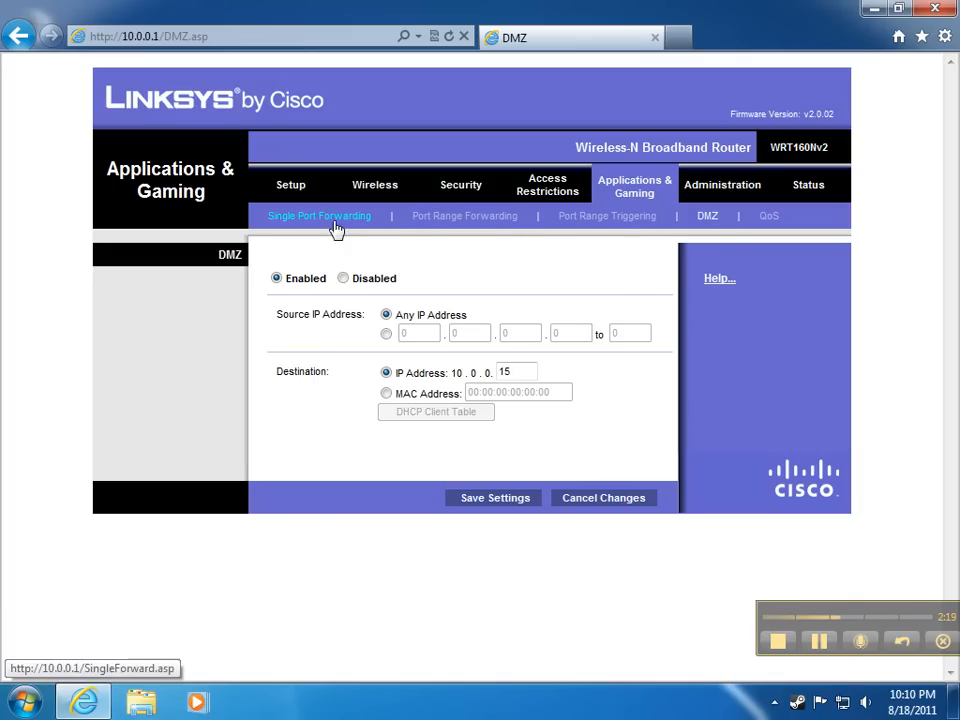
Recheck port forwarding, save the DMZ settings and continue, then close Internet Explorer.
click(319, 216)
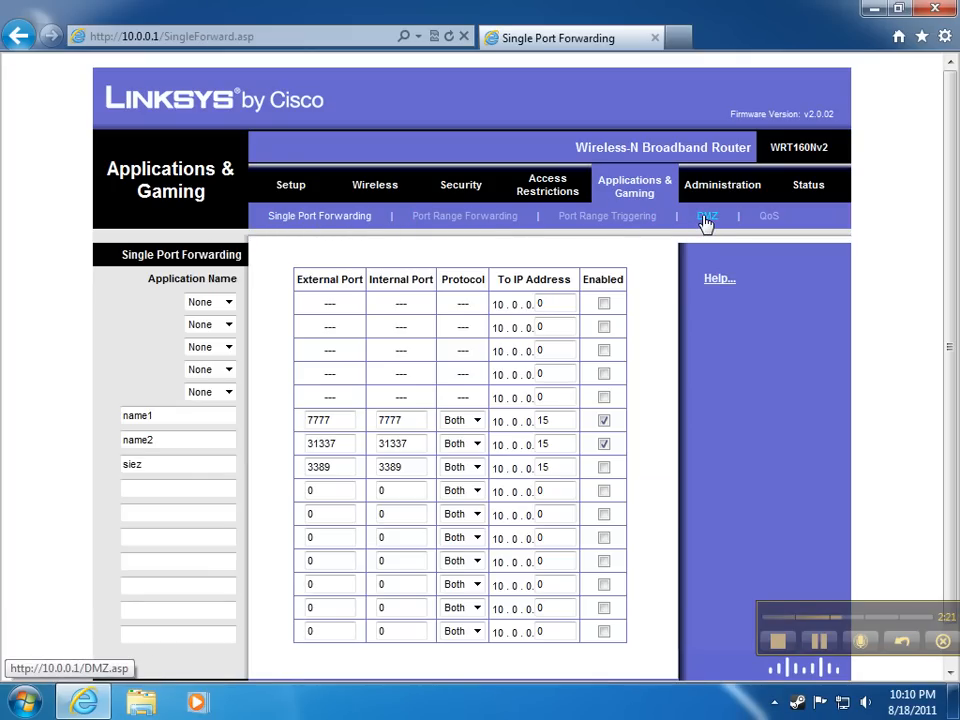
click(706, 216)
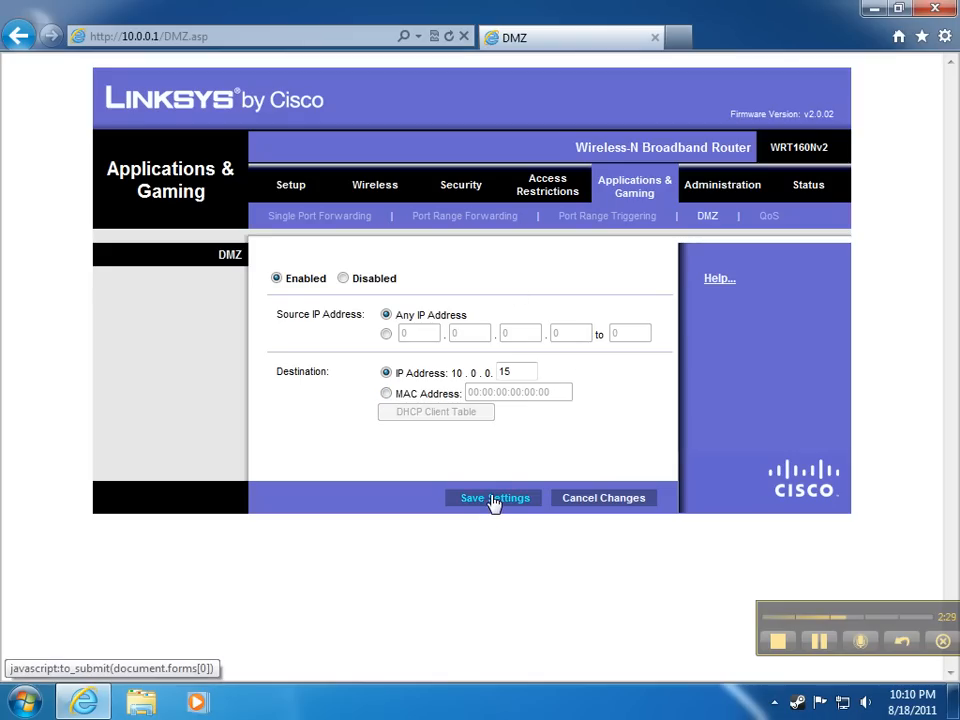
click(494, 498)
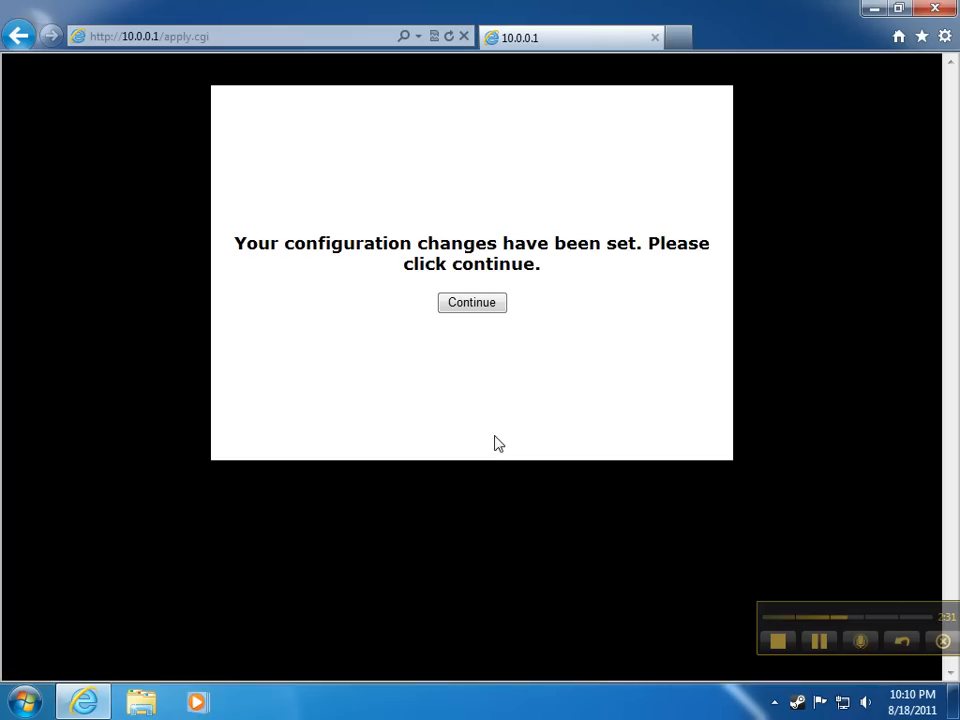
click(471, 302)
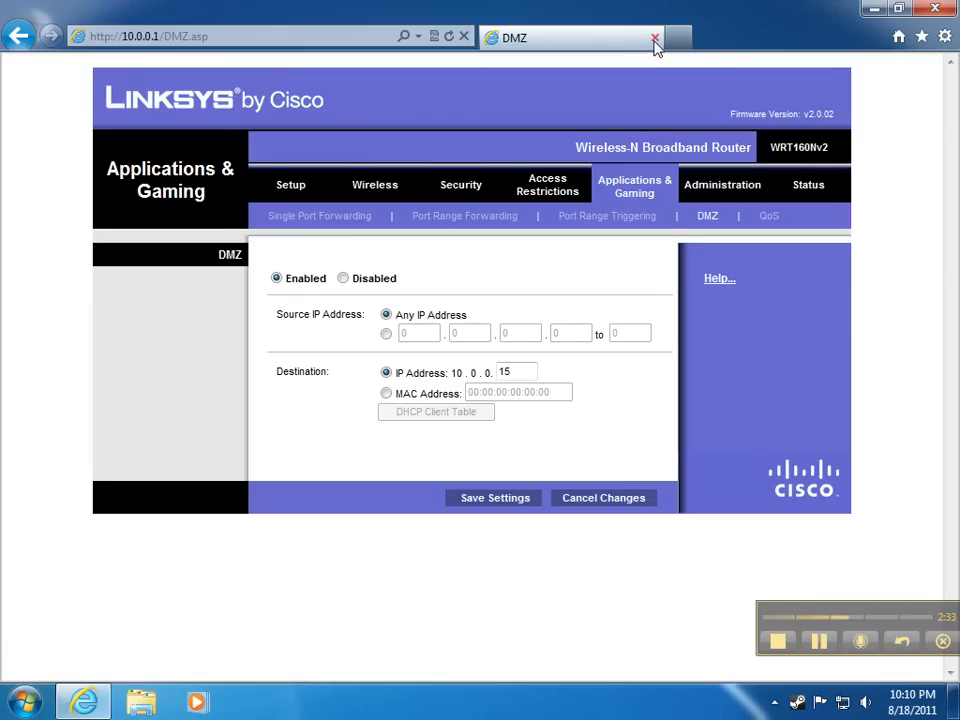
click(655, 37)
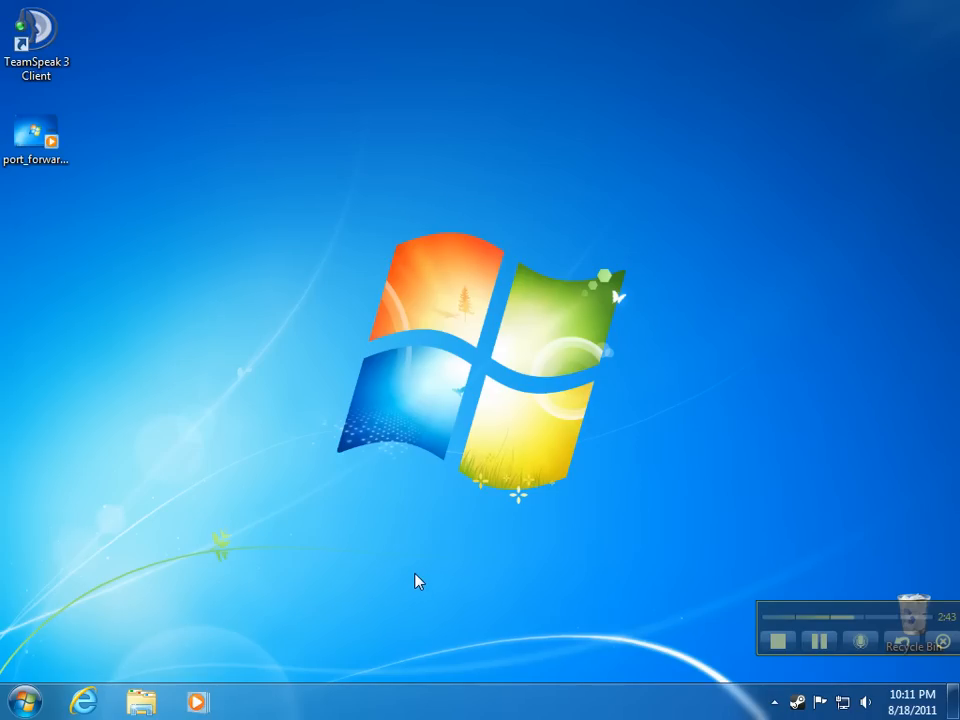
mouse_move(330, 233)
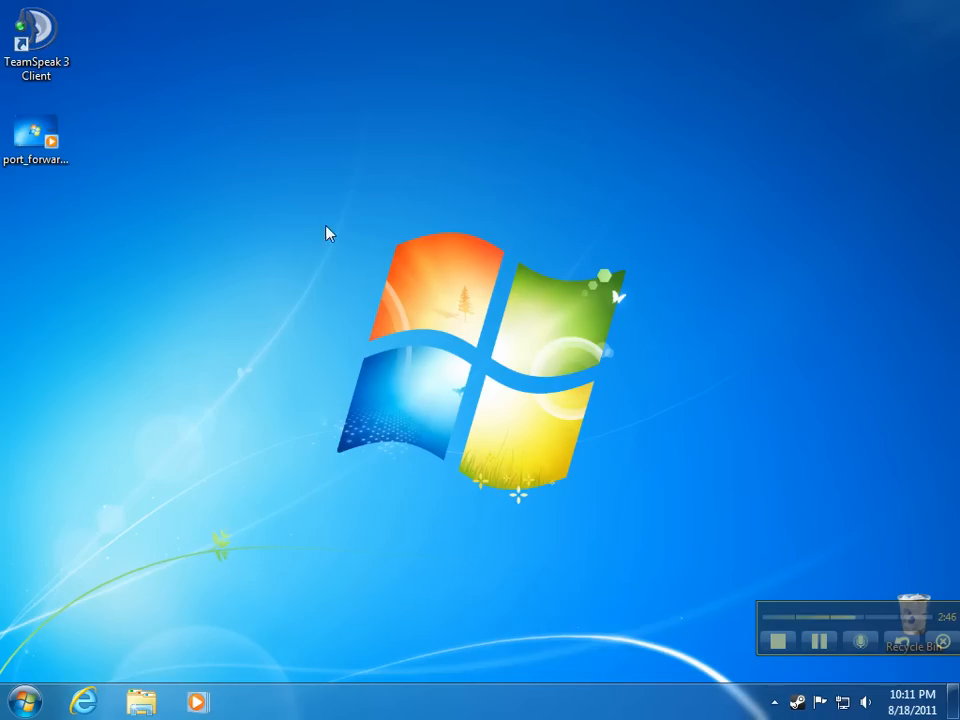
mouse_move(684, 506)
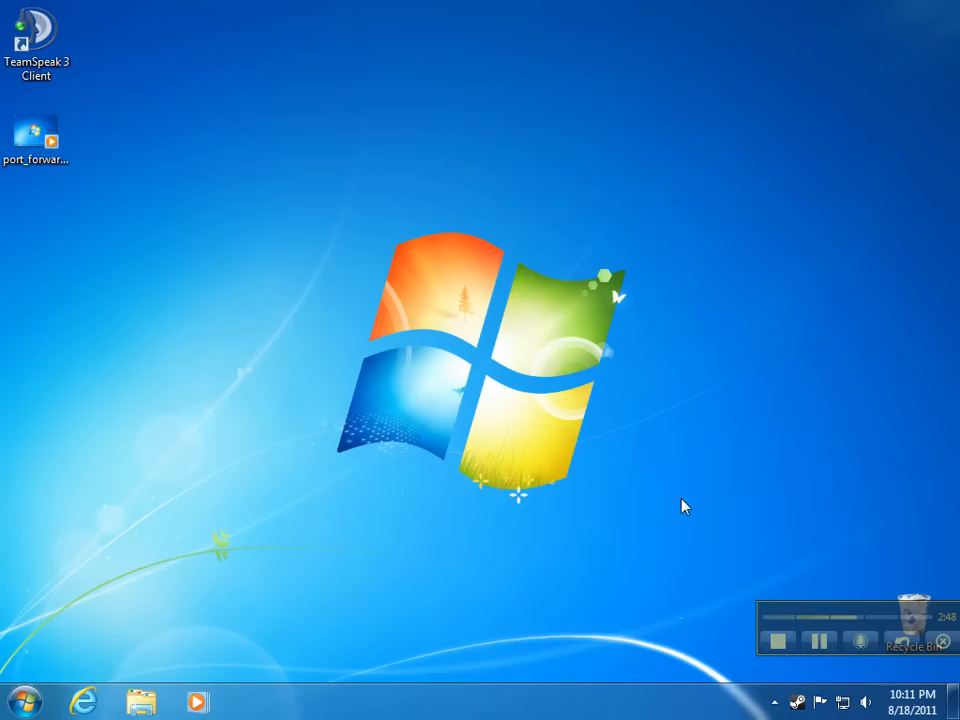
mouse_move(754, 587)
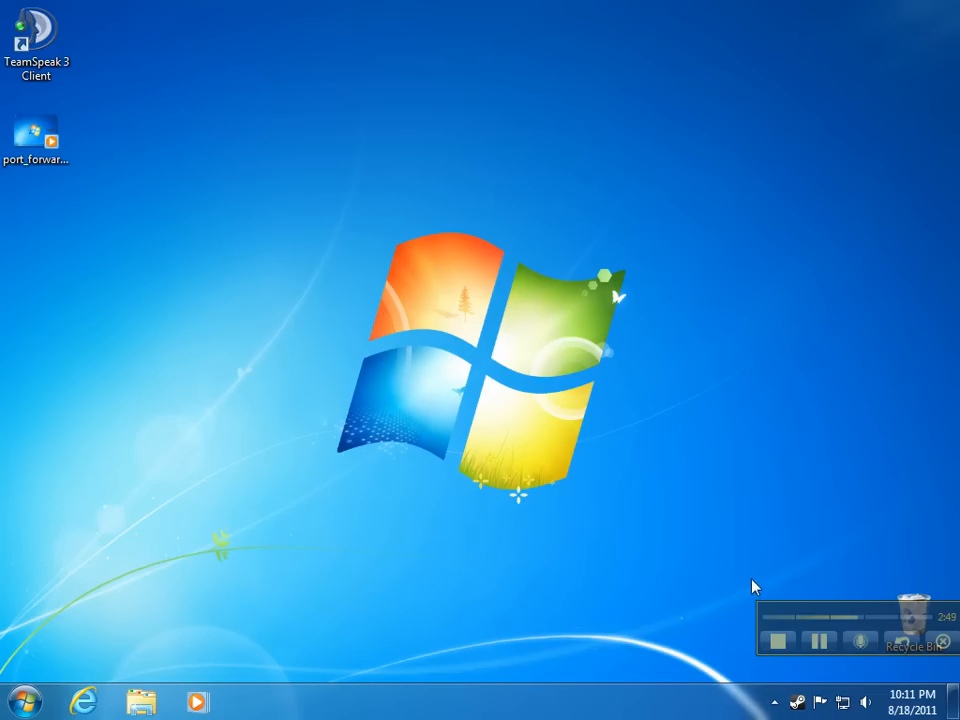
mouse_move(314, 536)
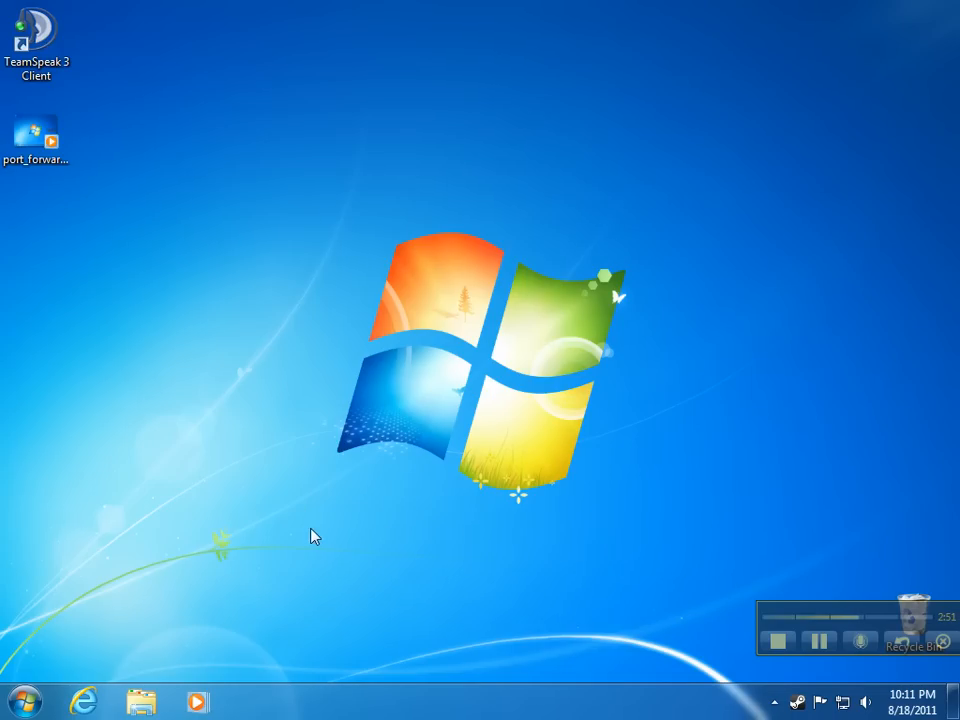
mouse_move(313, 155)
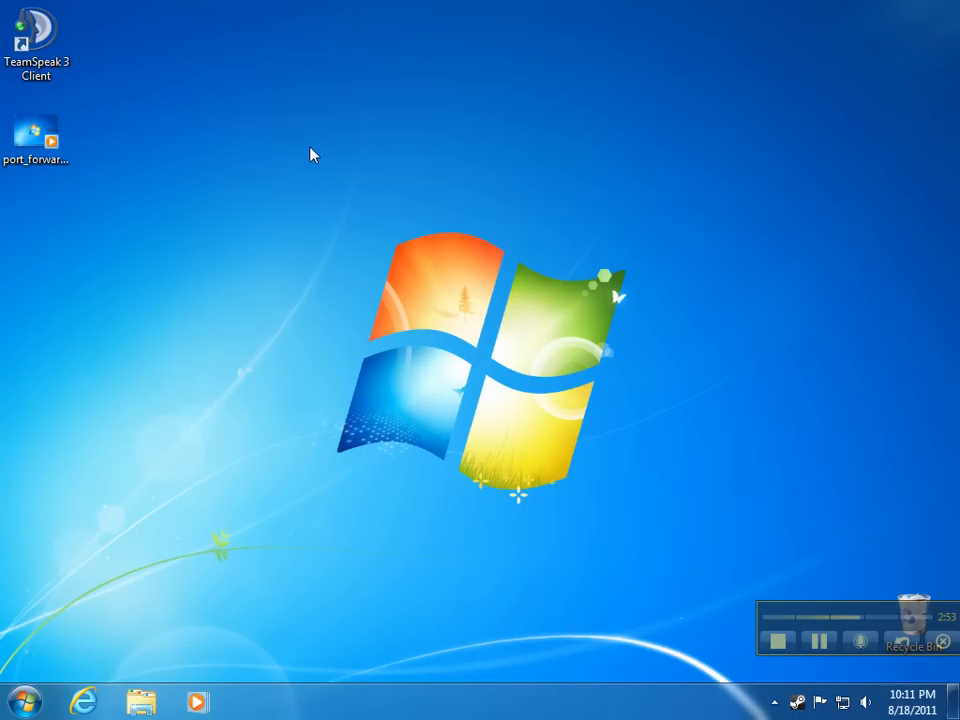